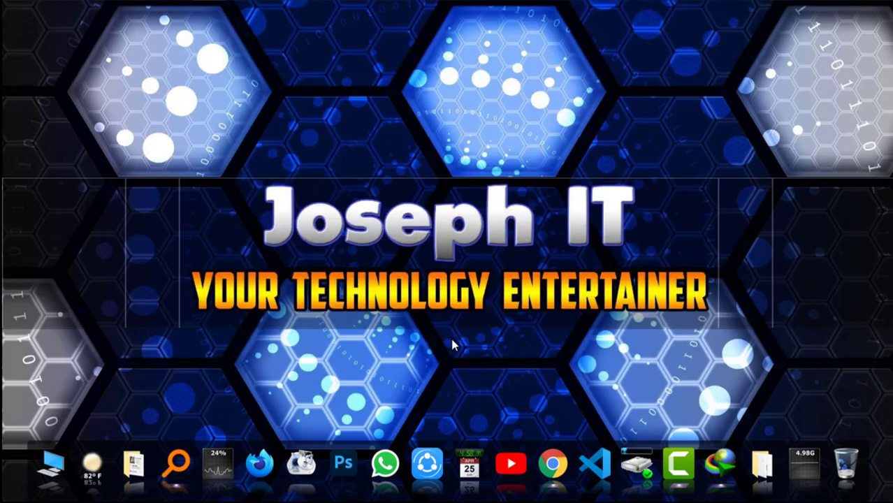
- Search Google in Chrome for 'kaspersky trial' to reach the Anti-Virus free trial page
click(553, 464)
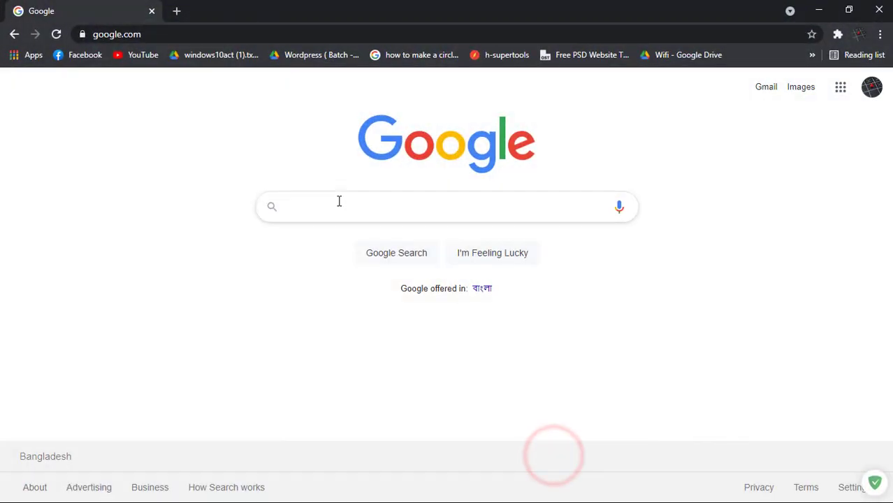
text(kaspersky trial)
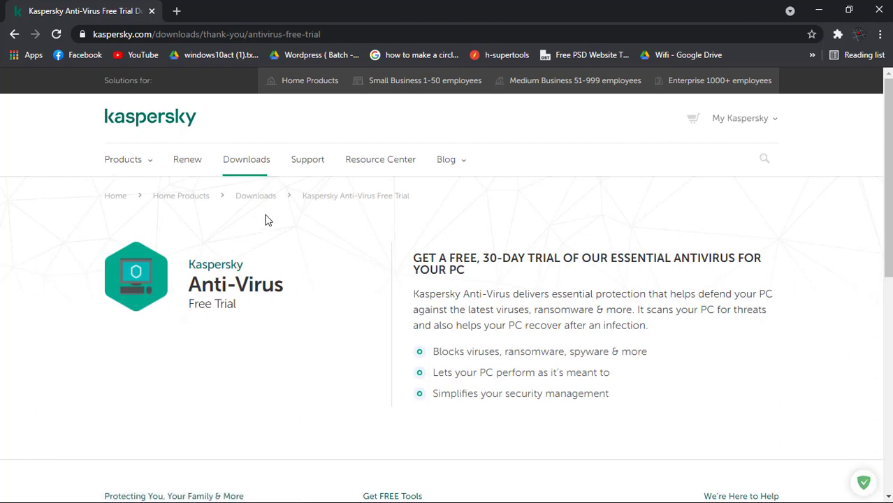
- Request the Protection for PC trial via Download Now with Global region selected
scroll(down, 3)
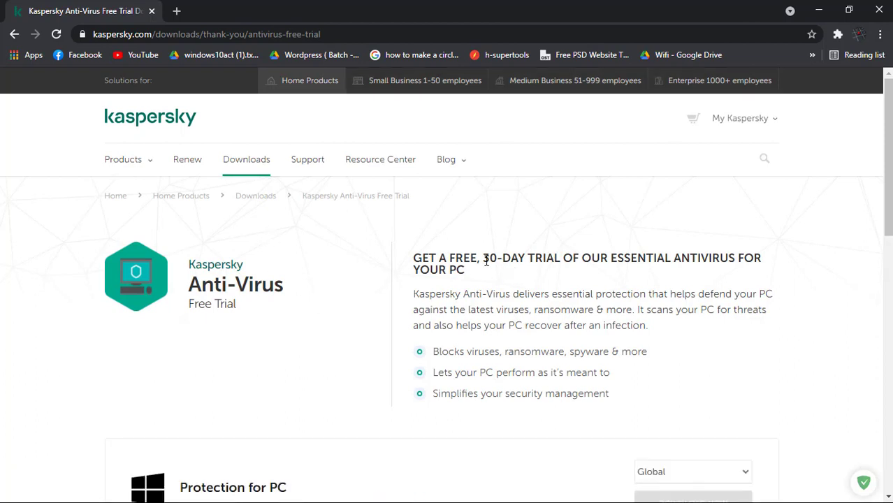
scroll(down, 3)
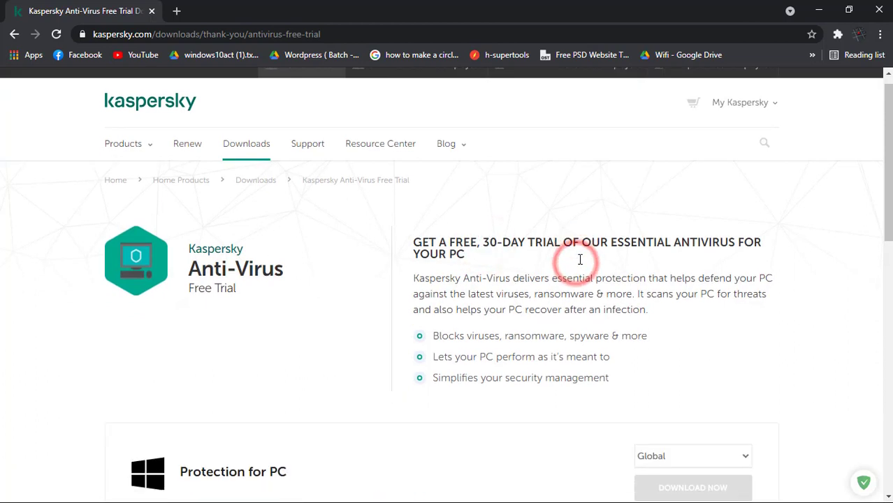
scroll(down, 3)
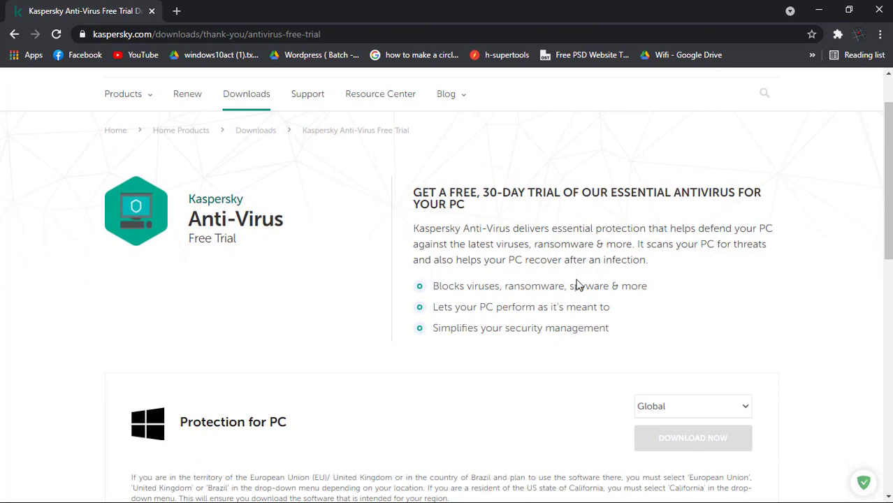
scroll(down, 3)
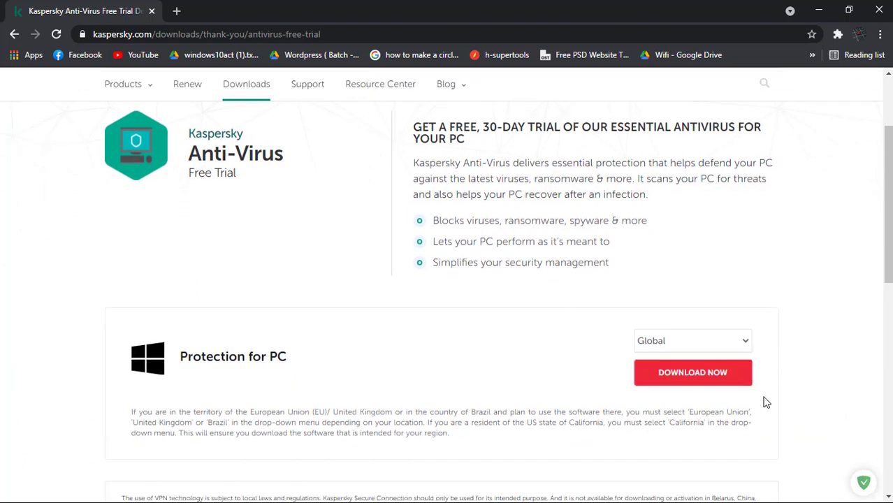
mouse_move(743, 377)
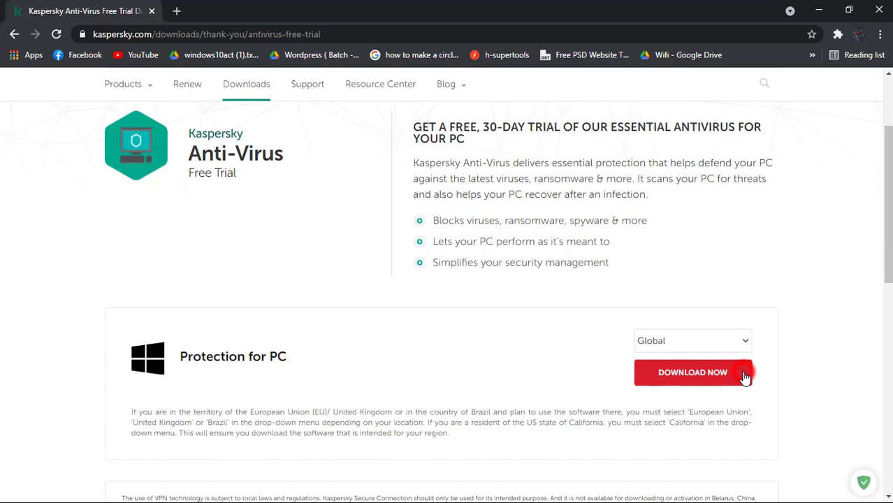
click(693, 372)
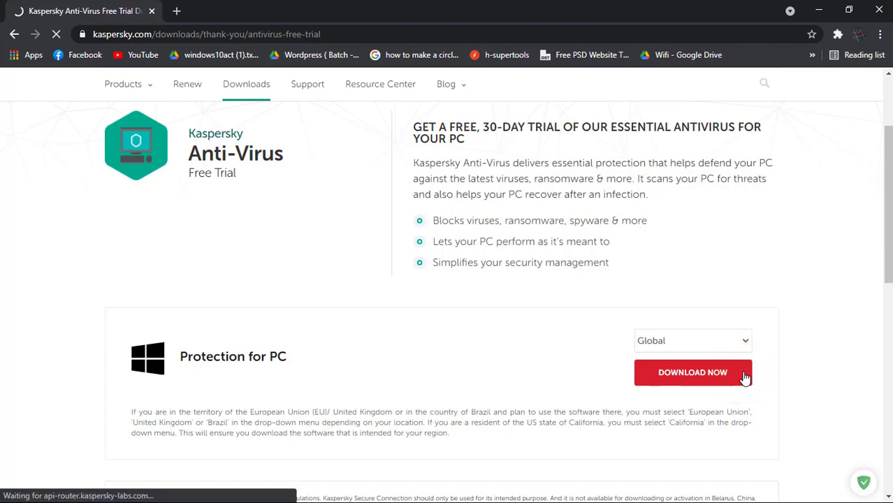
- Start the IDM download of kav21.3.10.391en_26075.exe into the Programs folder
click(693, 371)
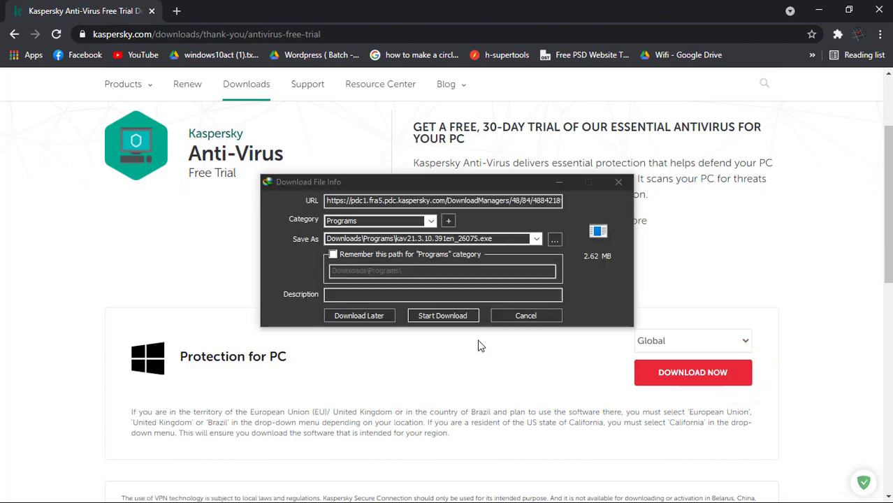
click(442, 316)
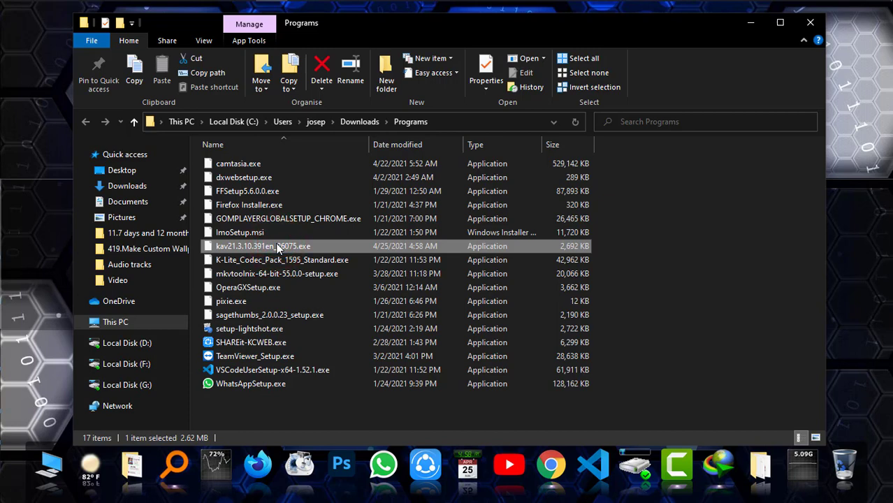
- Run the kav21 installer from Downloads > Programs and allow it to start
double_click(263, 246)
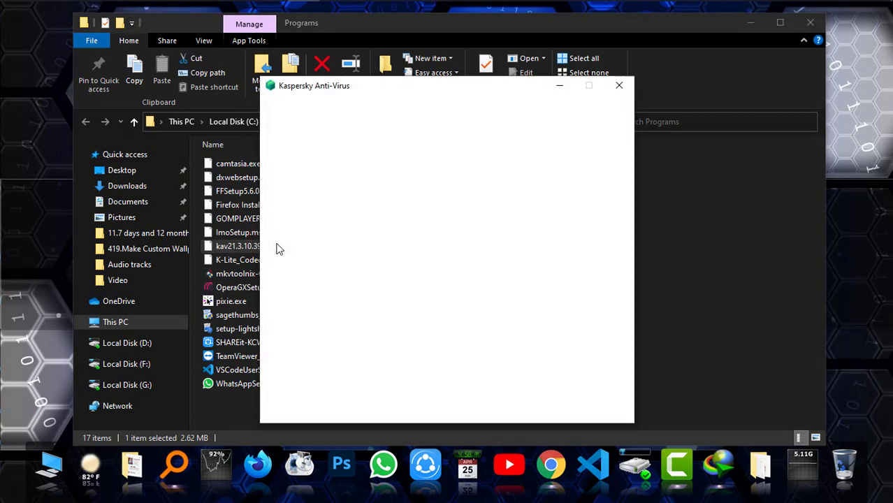
click(618, 86)
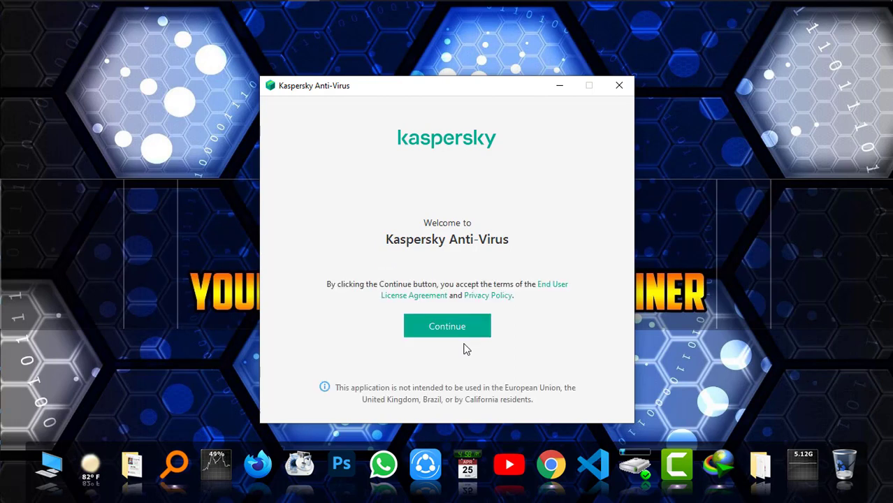
- Continue past the license terms, exclude Kaspersky Password Manager, and start the install
click(447, 326)
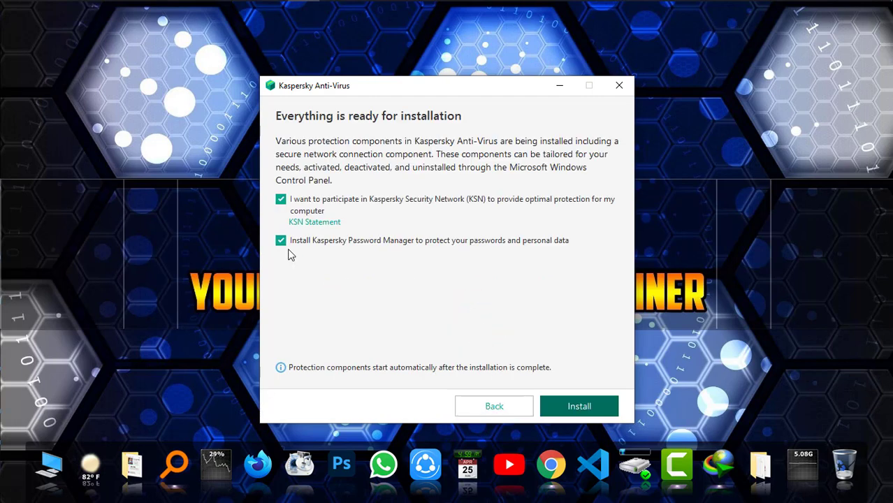
mouse_move(318, 246)
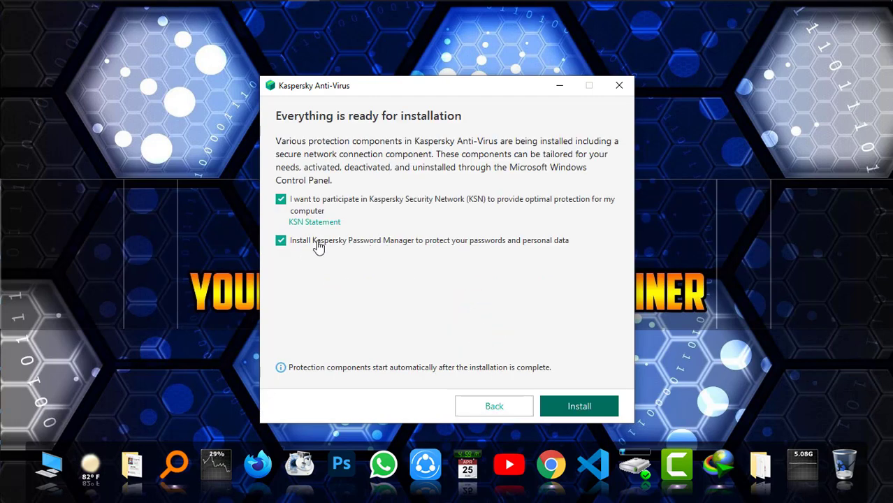
mouse_move(412, 245)
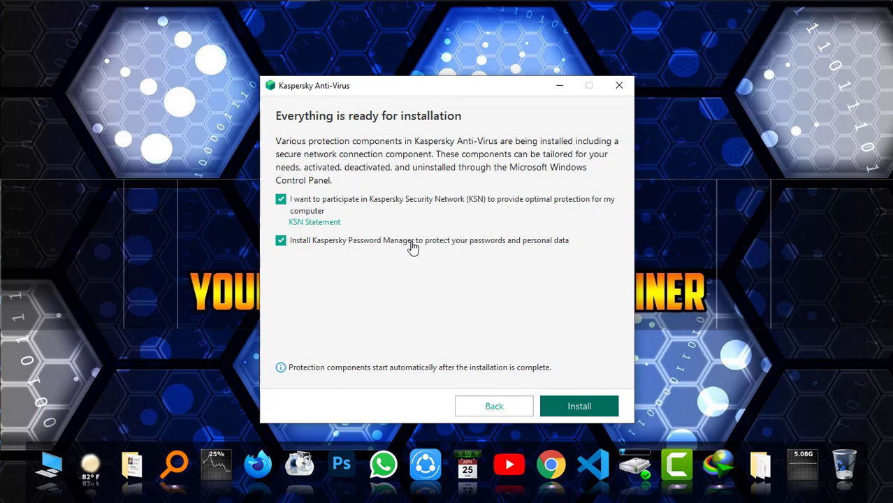
click(281, 241)
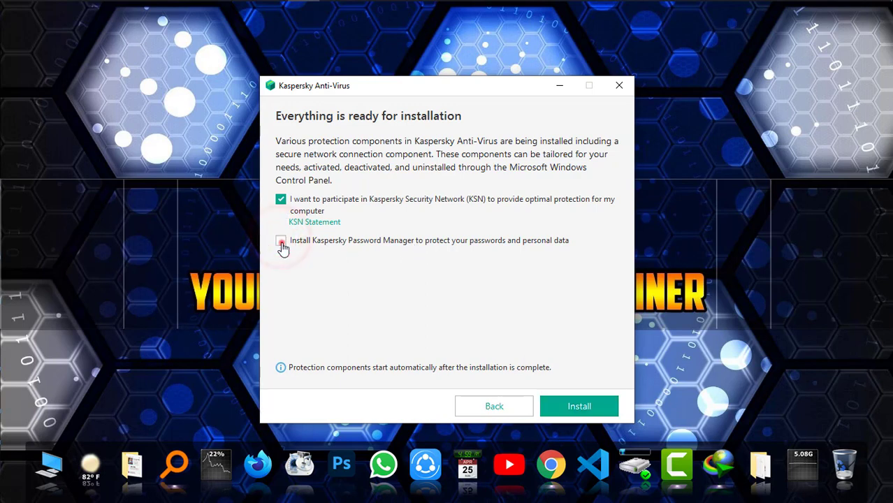
click(281, 241)
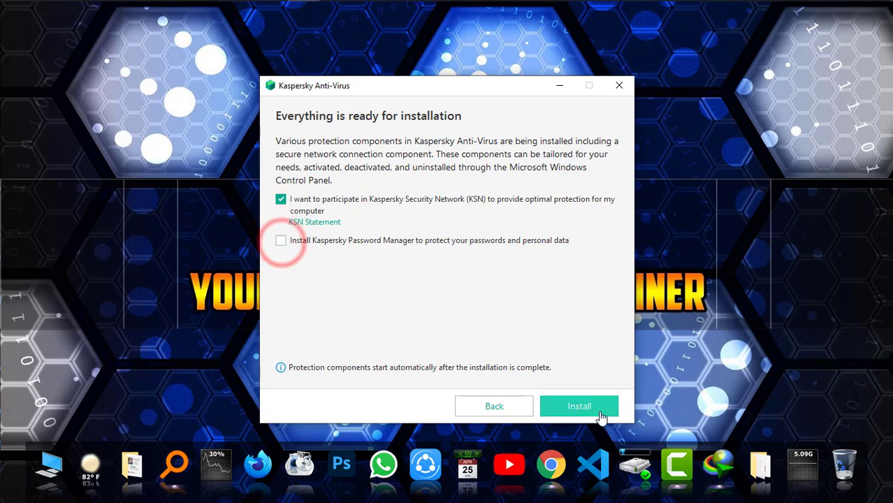
click(578, 405)
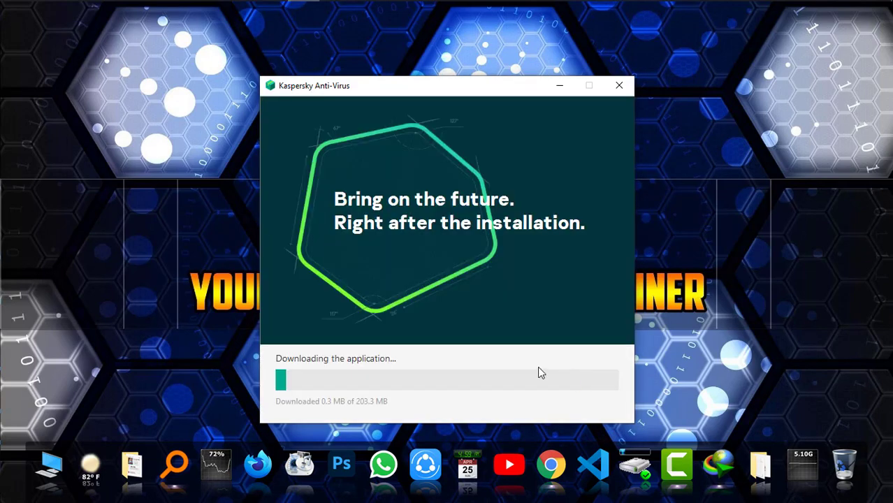
mouse_move(363, 411)
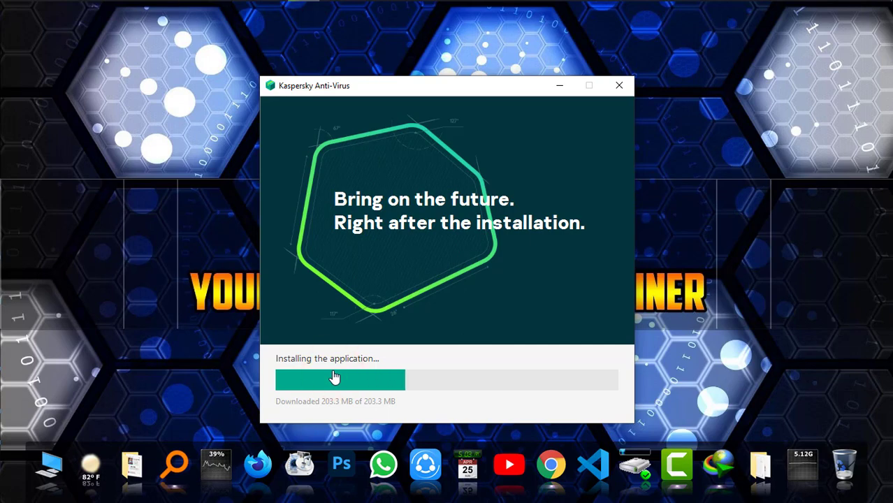
mouse_move(473, 288)
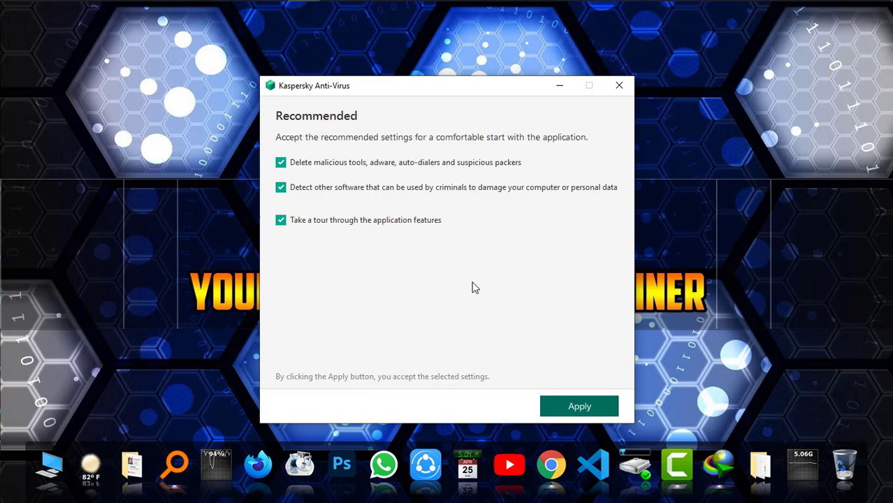
mouse_move(327, 155)
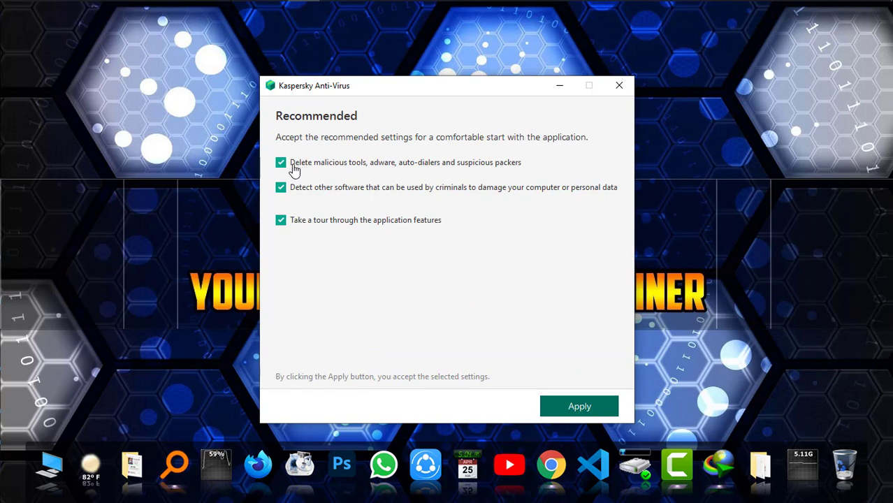
mouse_move(312, 165)
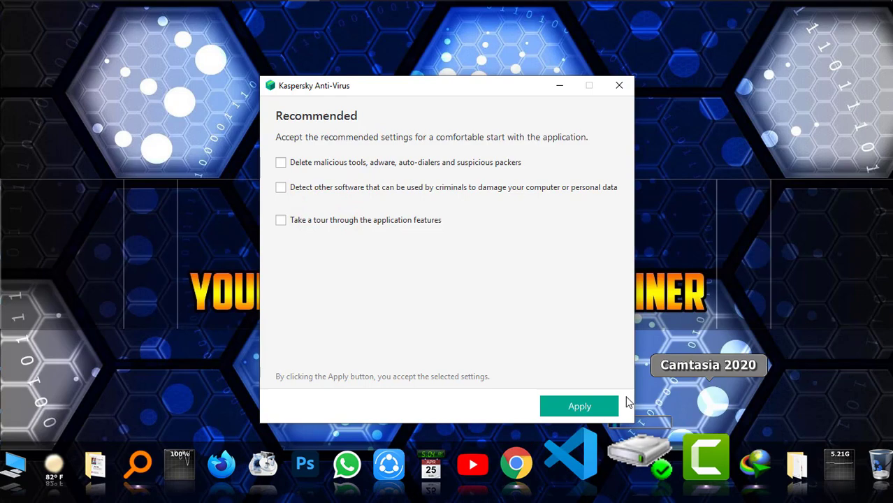
- Apply the cleared recommended settings and confirm the successful installation with Done
click(578, 405)
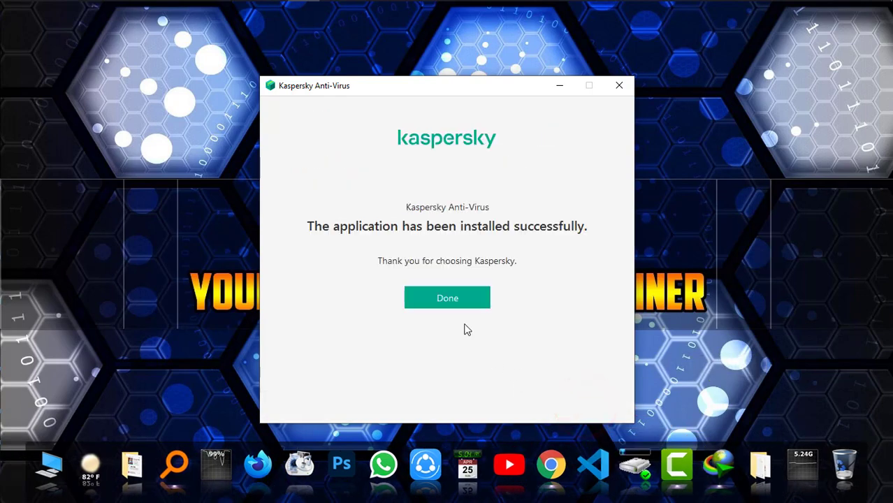
click(447, 298)
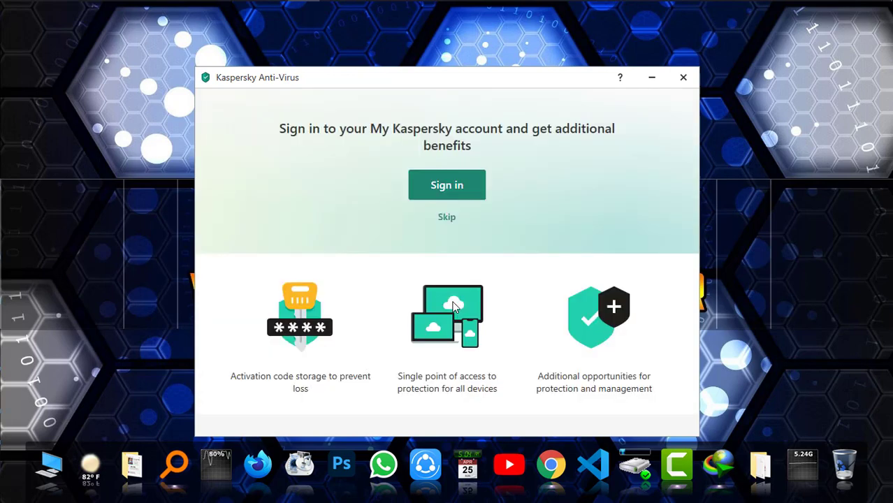
mouse_move(435, 232)
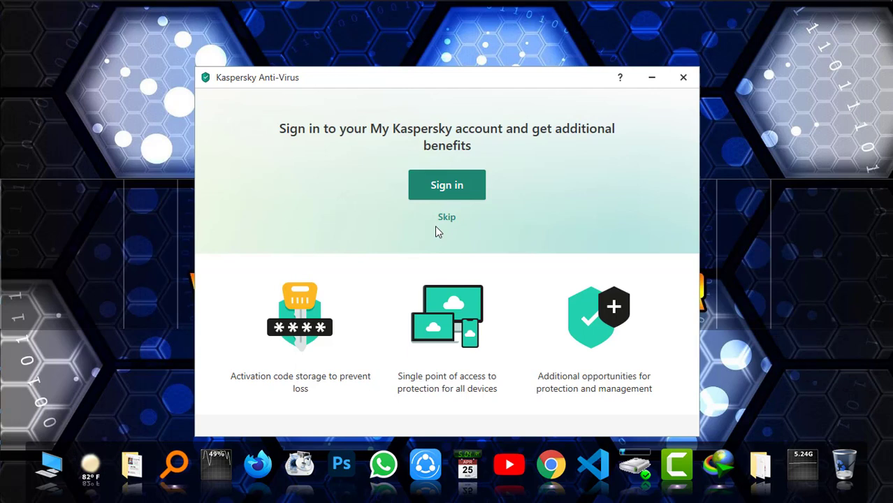
mouse_move(450, 204)
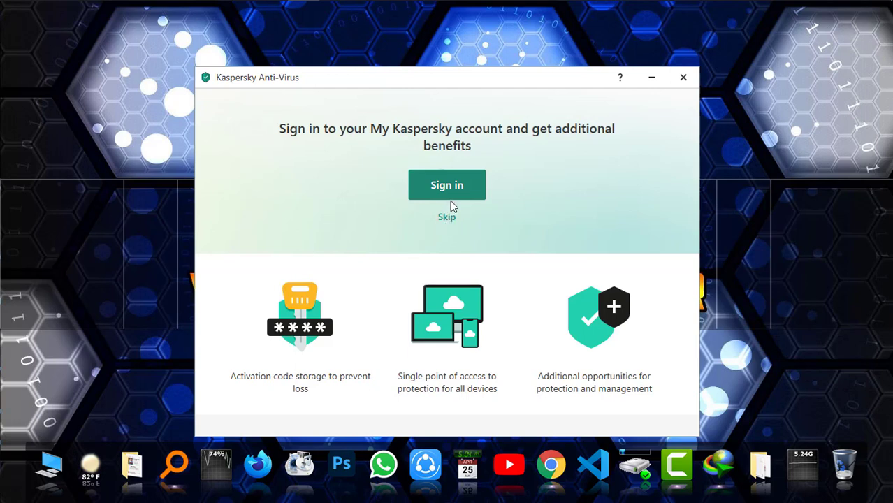
- Skip My Kaspersky sign-in and confirm 'Activation completed successfully'
click(447, 217)
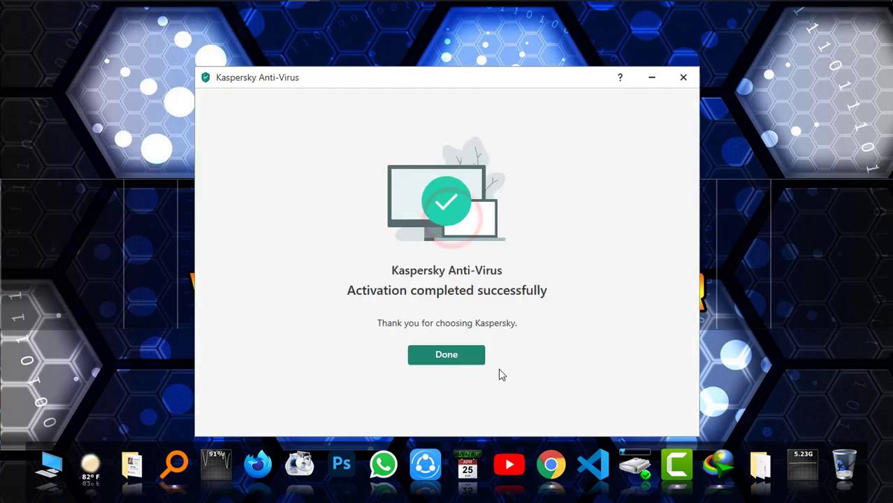
click(446, 355)
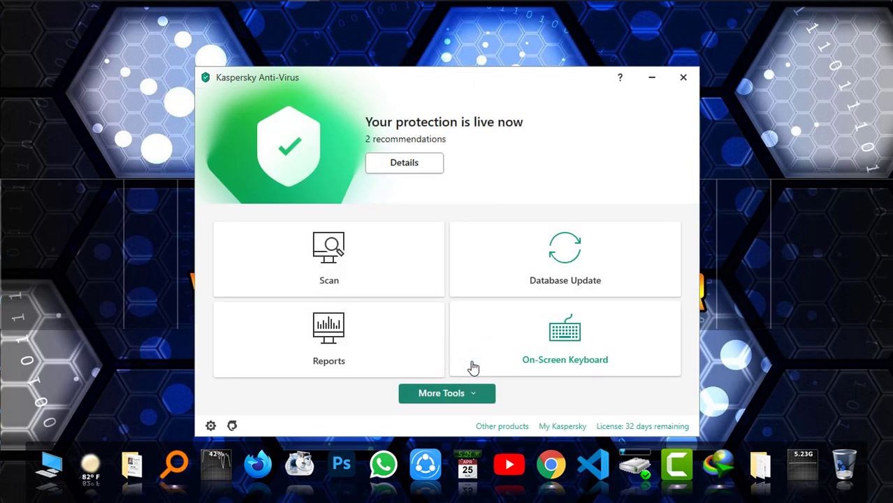
mouse_move(497, 141)
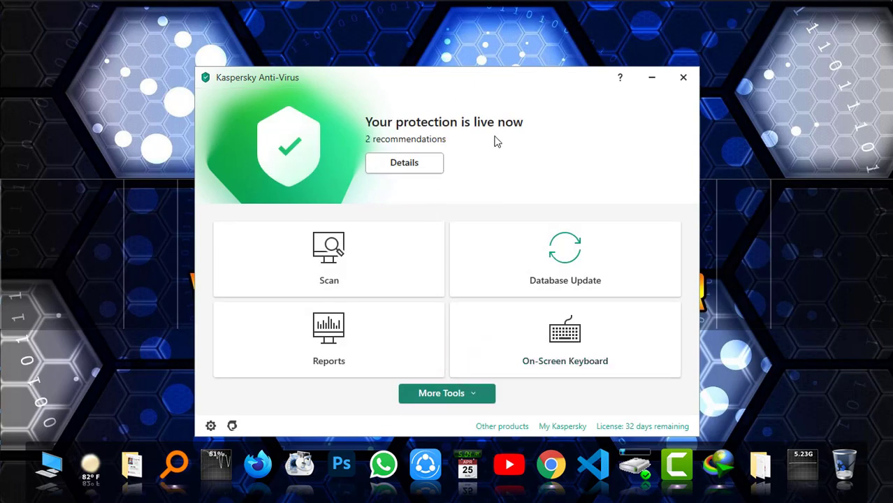
mouse_move(428, 84)
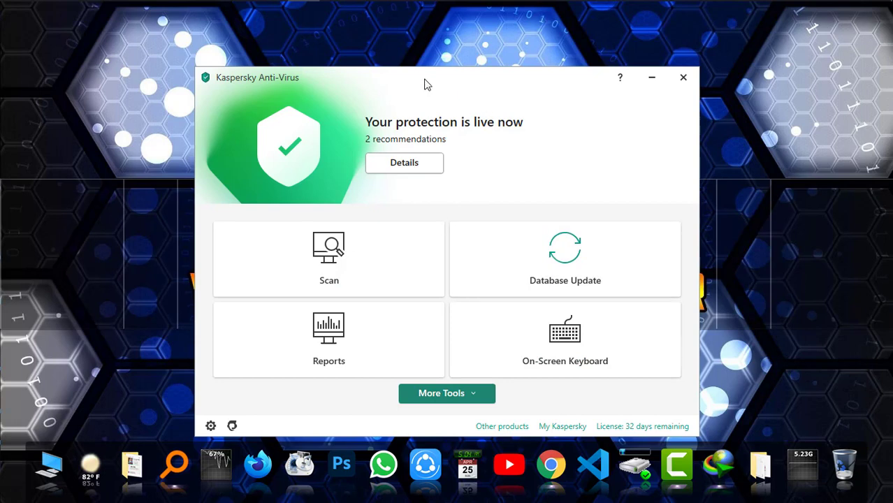
mouse_move(393, 303)
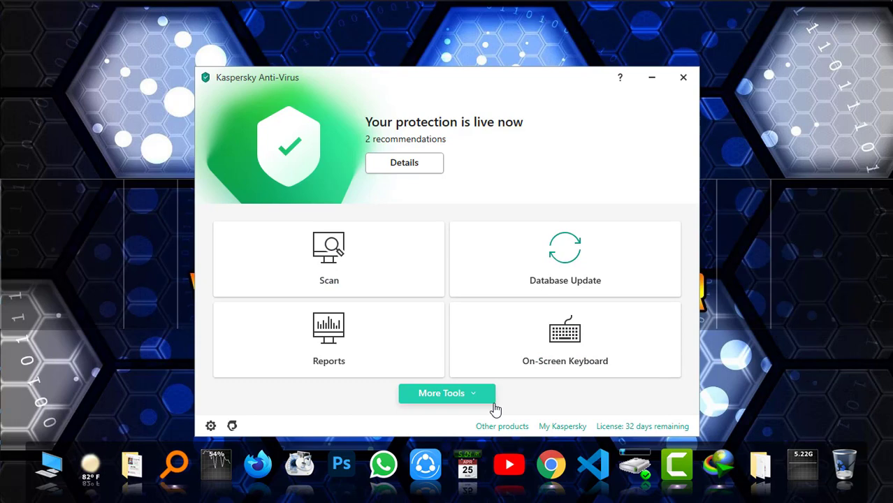
mouse_move(640, 432)
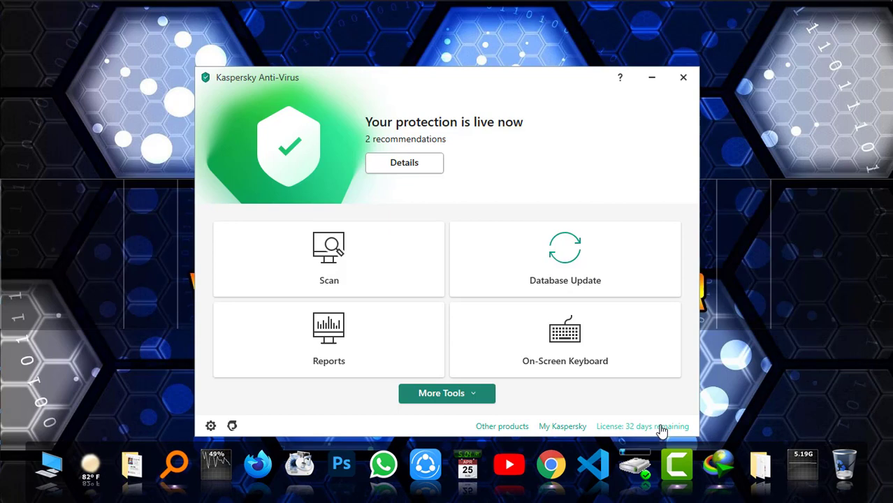
mouse_move(453, 344)
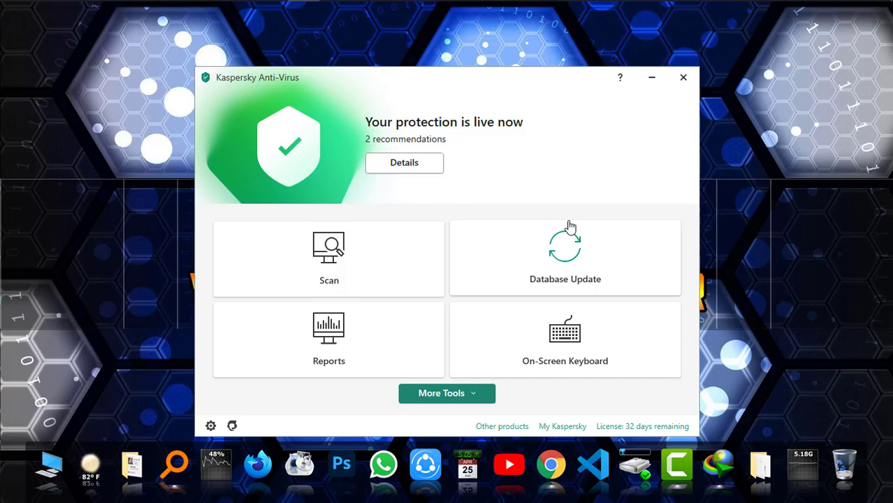
- Close the main window showing 'Your protection is live now'
click(681, 77)
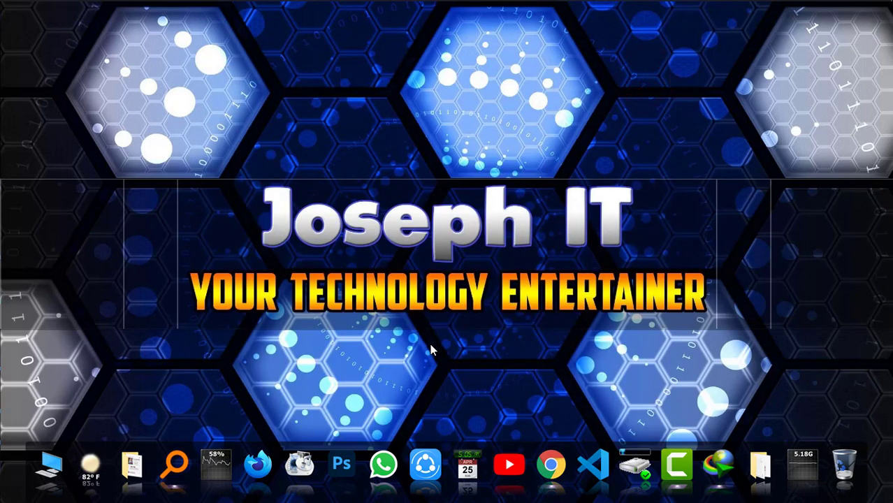